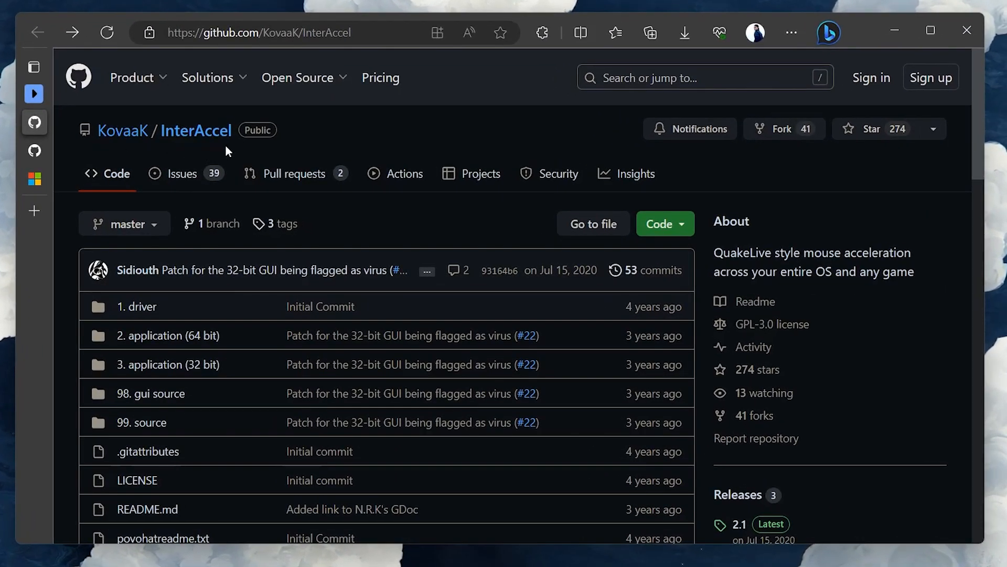
# Step: Scroll to the 2.1 release assets and check the Downloads panel for InterAccel.zip
pyautogui.scroll(-3)
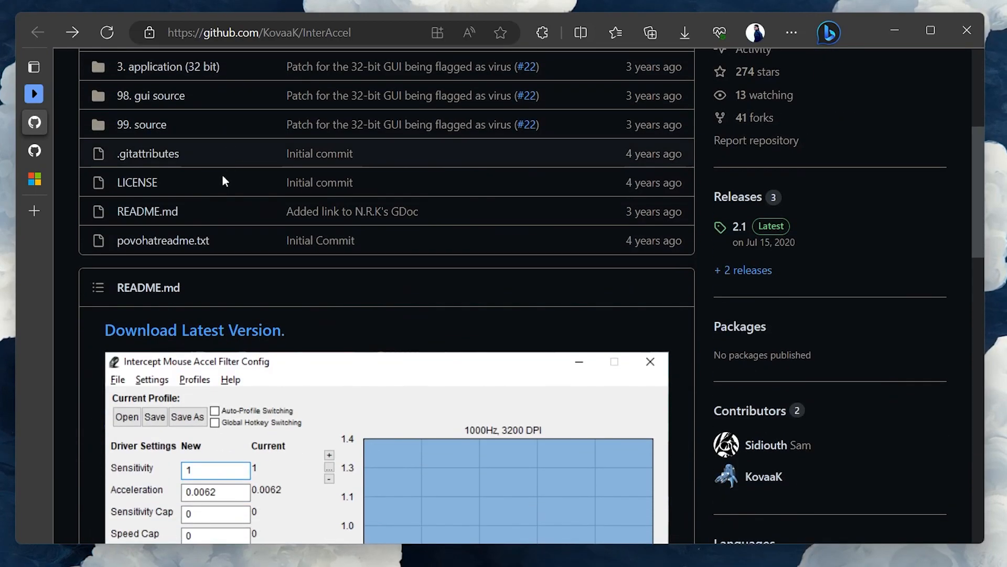
pyautogui.moveTo(197, 335)
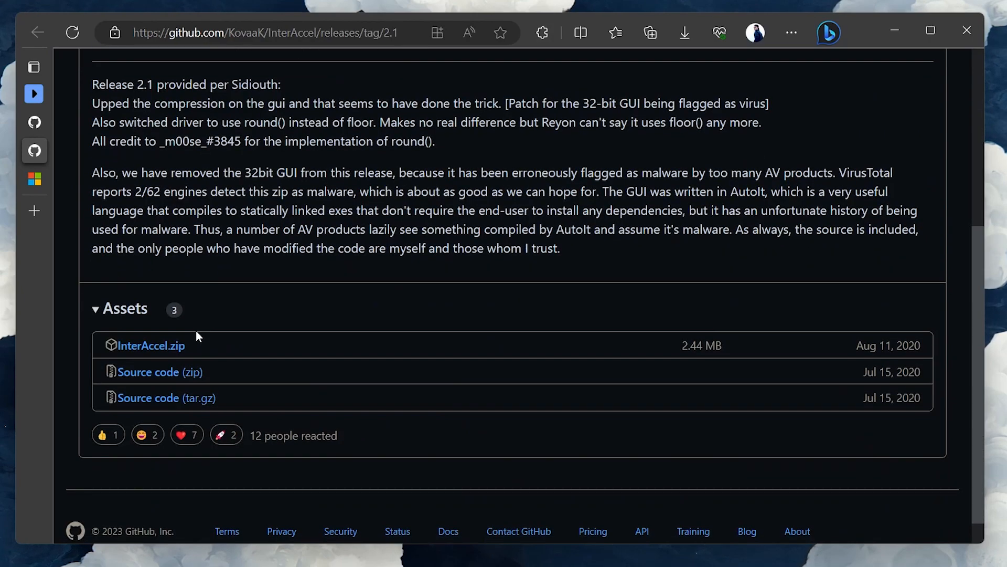
pyautogui.moveTo(151, 345)
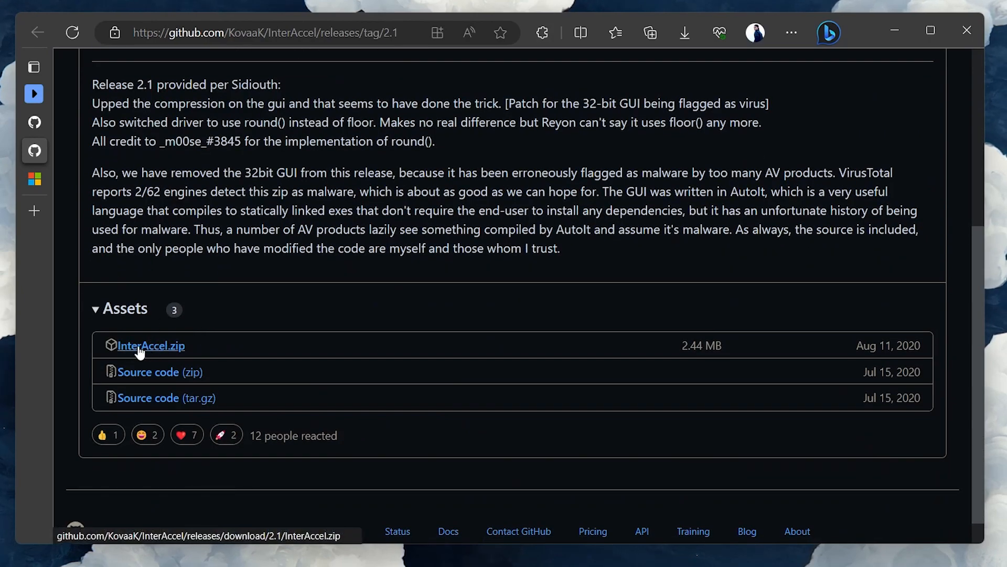
pyautogui.moveTo(684, 33)
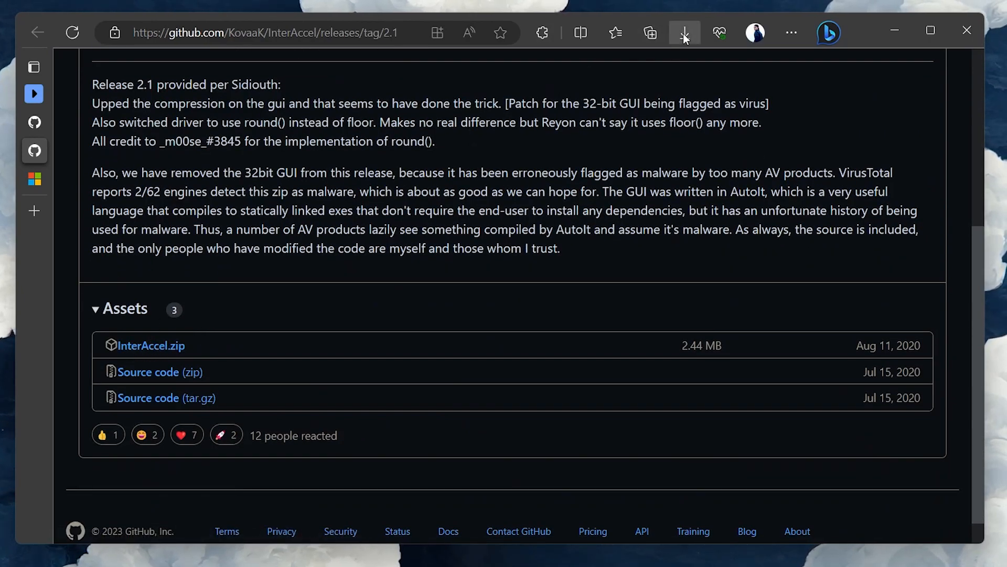
pyautogui.click(684, 32)
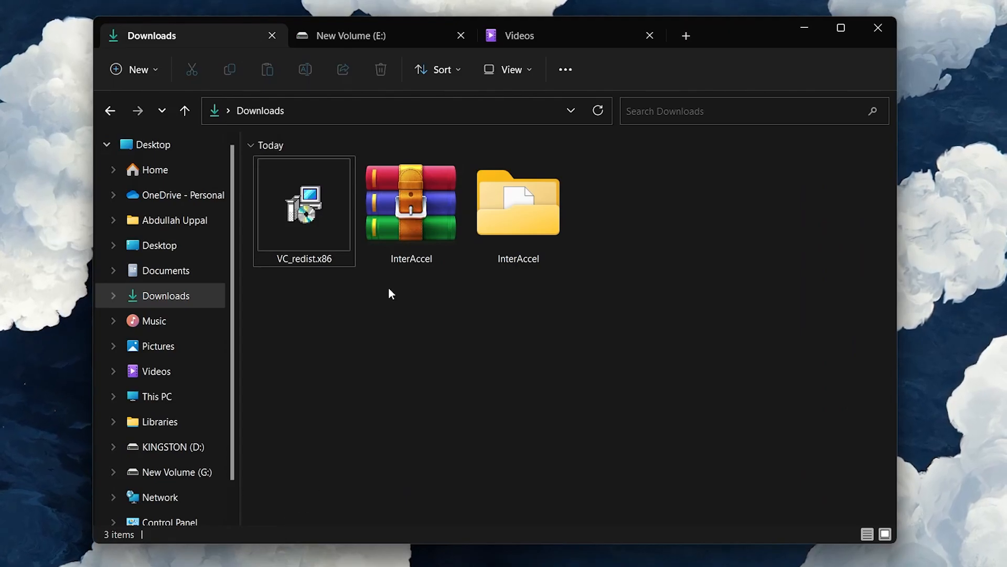
# Step: Navigate Downloads > InterAccel > '1. driver' to reach the driver install batch files
pyautogui.rightClick(411, 203)
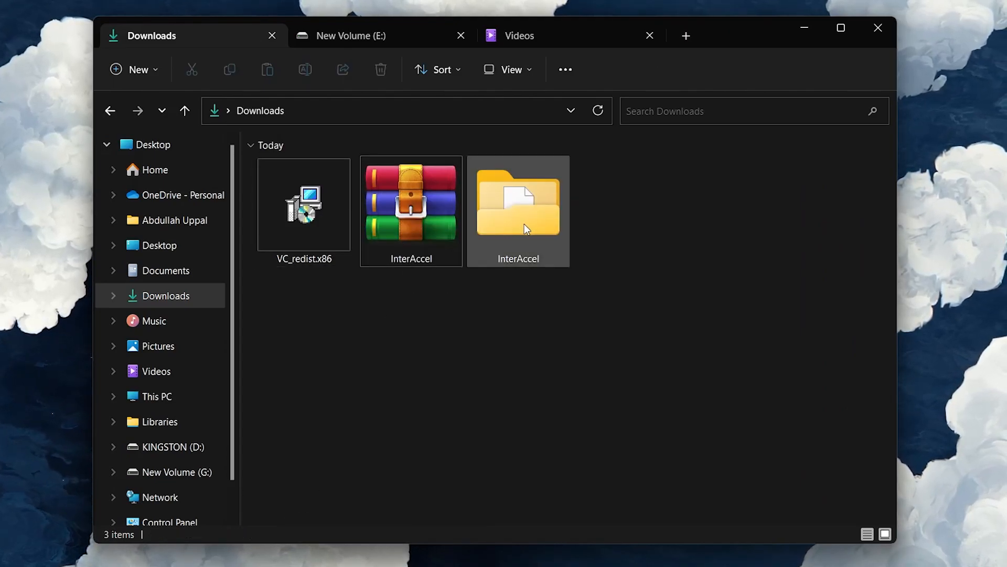
pyautogui.click(517, 206)
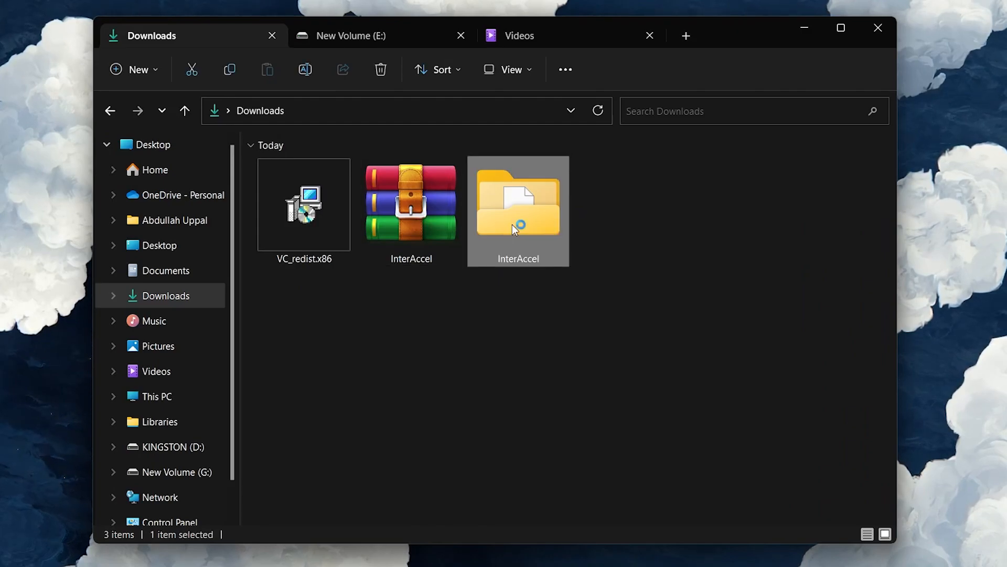
pyautogui.doubleClick(518, 206)
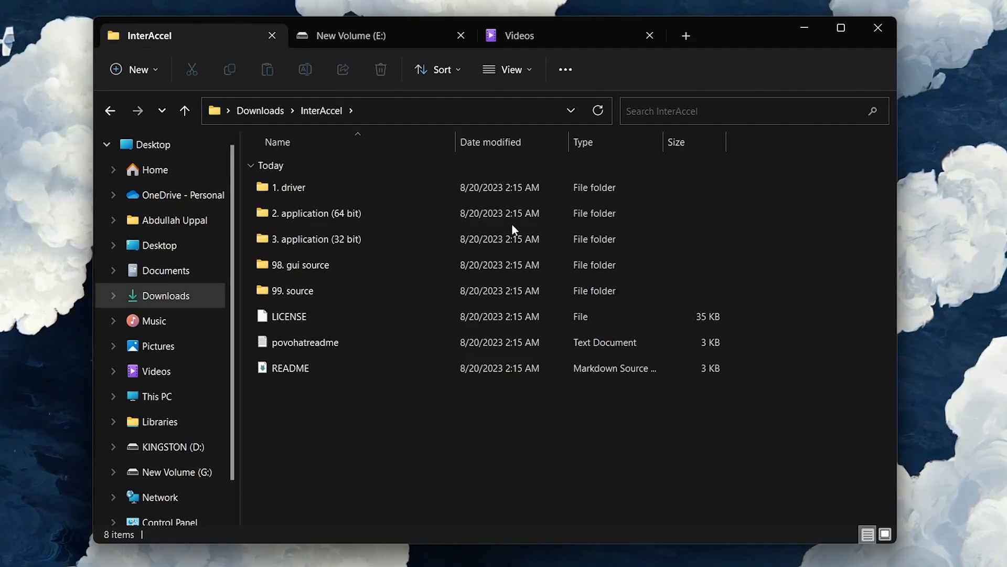
pyautogui.click(290, 187)
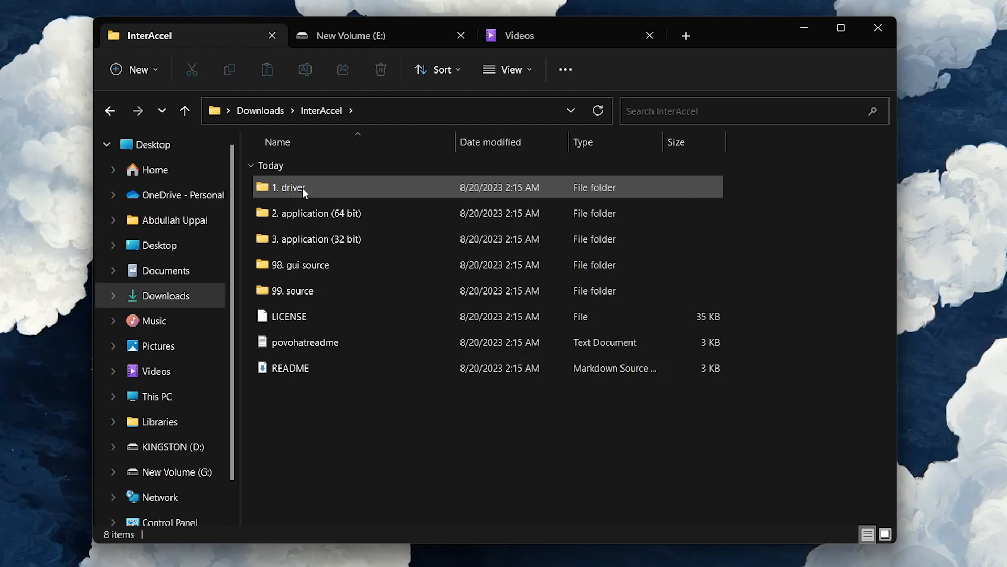
pyautogui.doubleClick(290, 187)
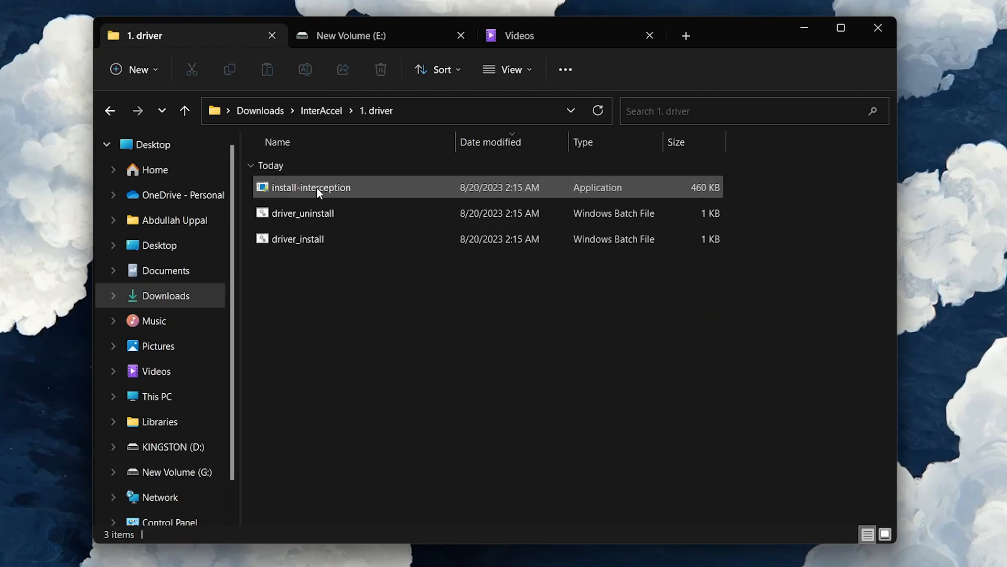
pyautogui.moveTo(321, 187)
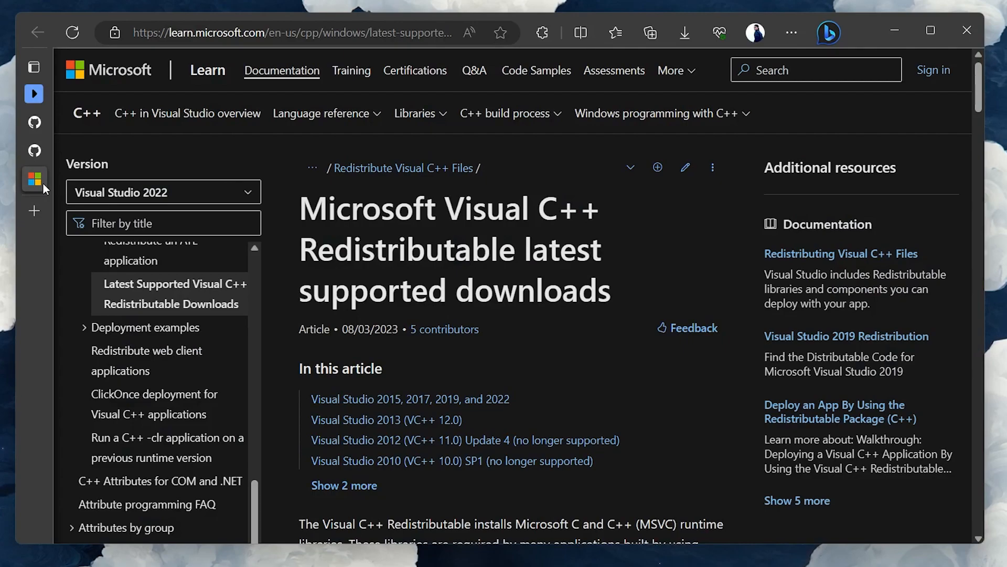
pyautogui.moveTo(551, 231)
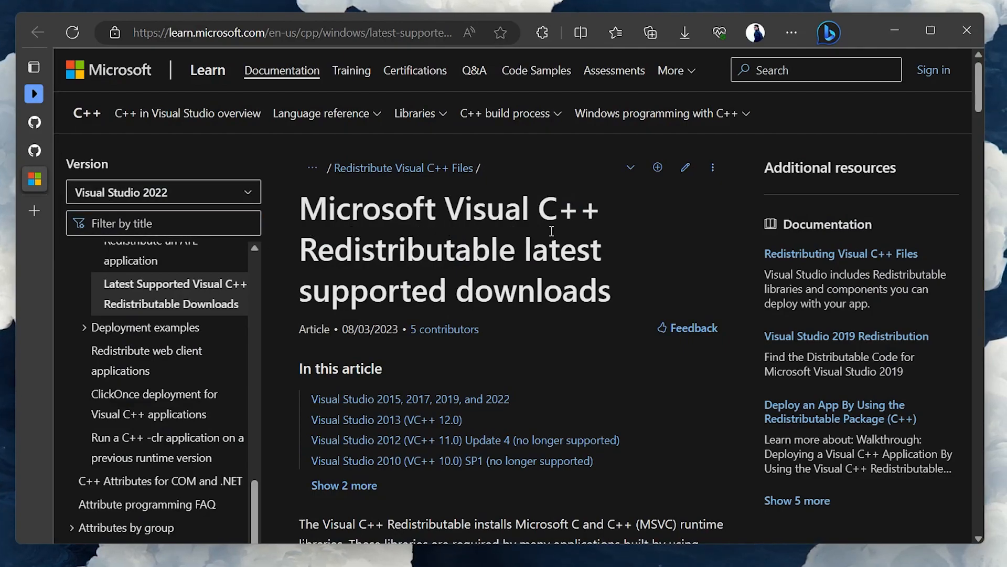
# Step: Scroll to the Visual Studio 2015-2022 redistributable links table and check Downloads for VC_redist.x86
pyautogui.scroll(-3)
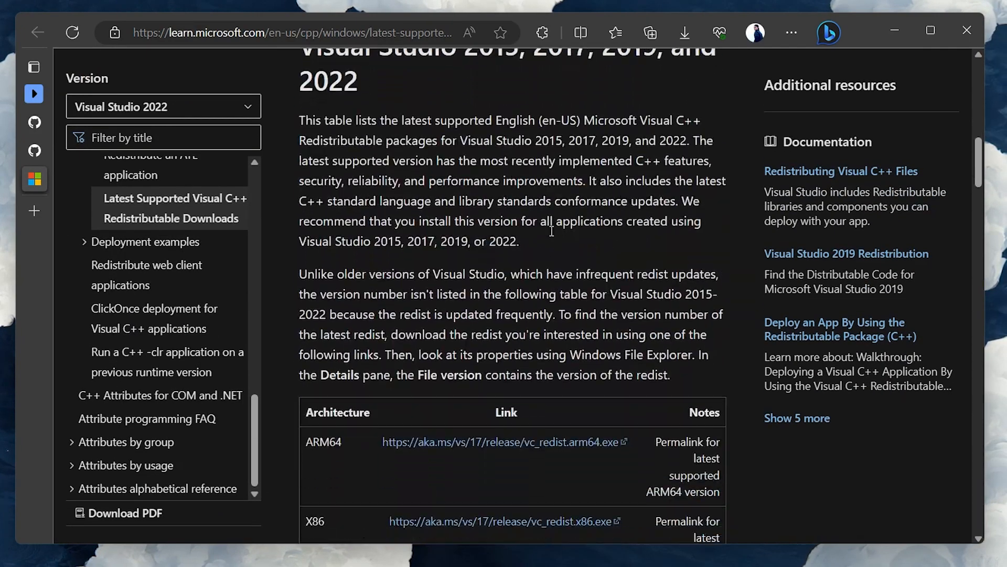
pyautogui.scroll(-3)
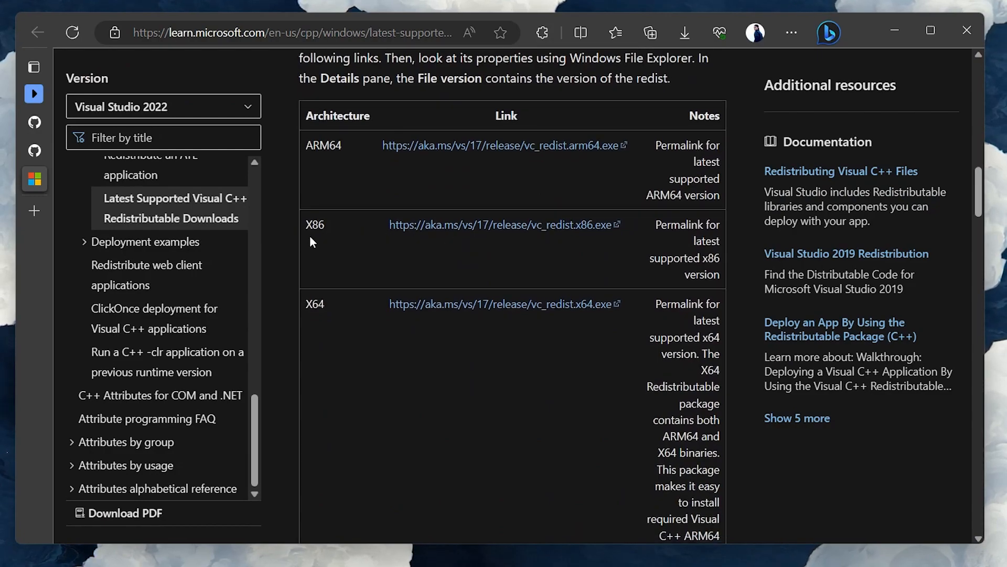
pyautogui.moveTo(321, 321)
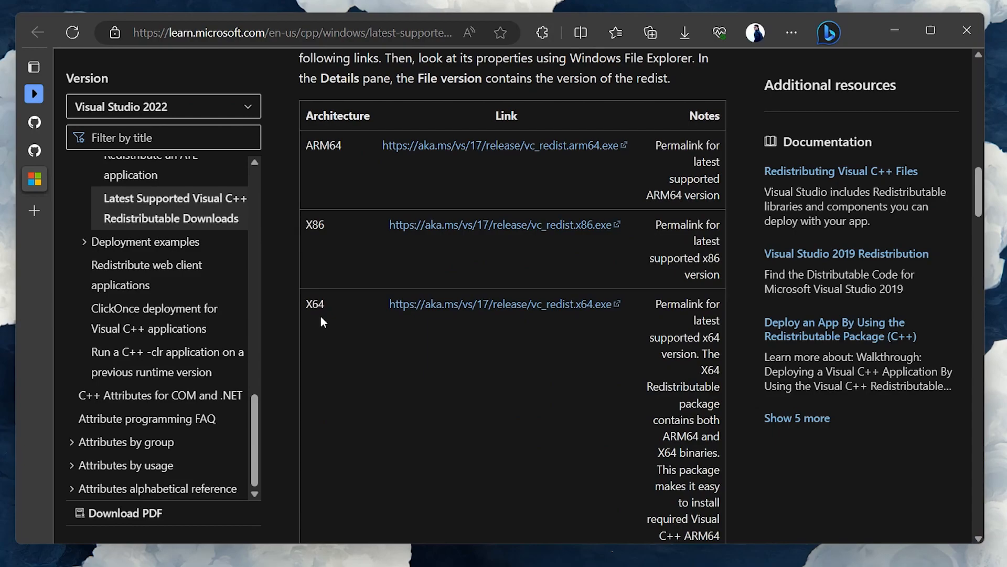
pyautogui.click(684, 33)
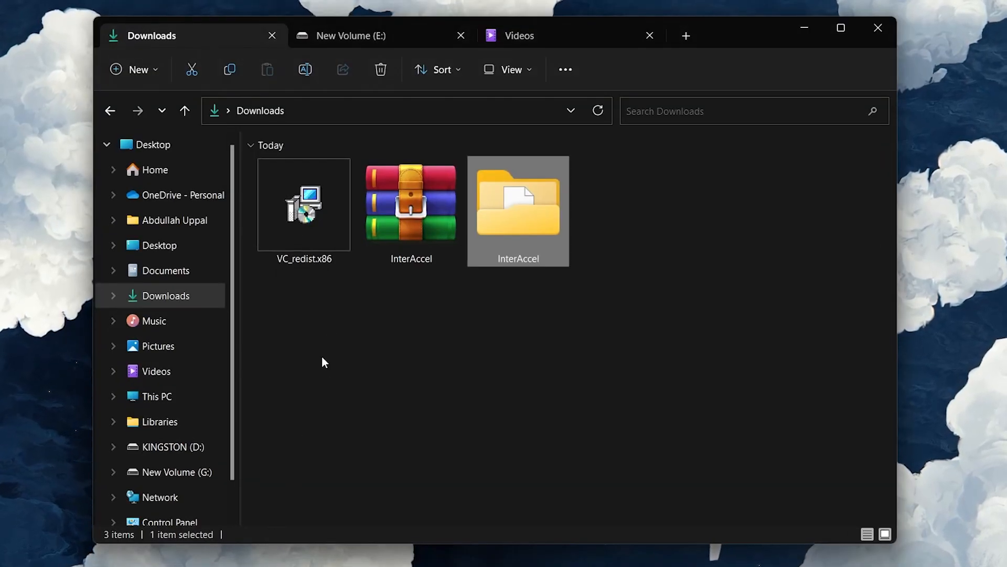
# Step: Launch VC_redist.x86, accept the license terms, then close the setup window
pyautogui.doubleClick(303, 204)
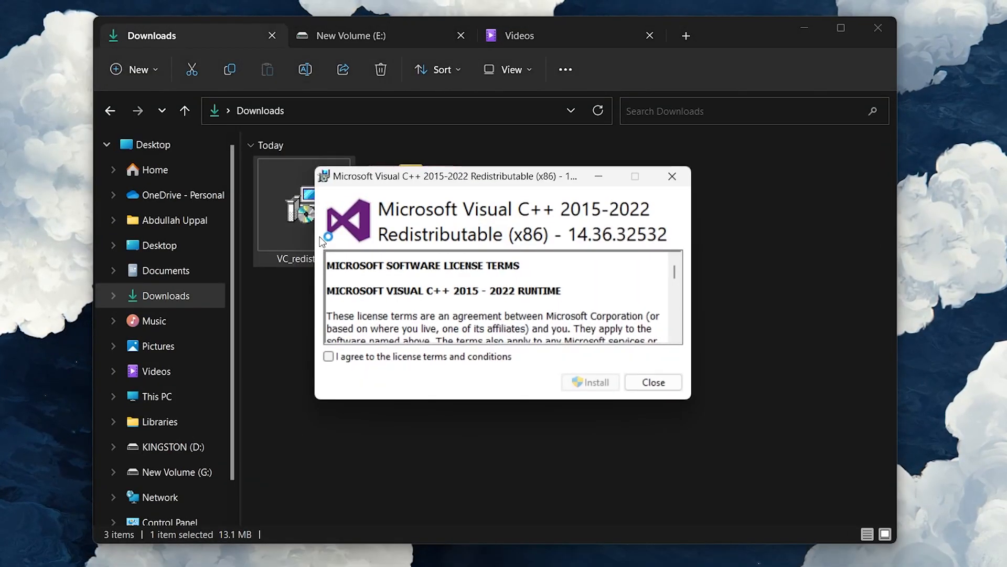
pyautogui.click(328, 356)
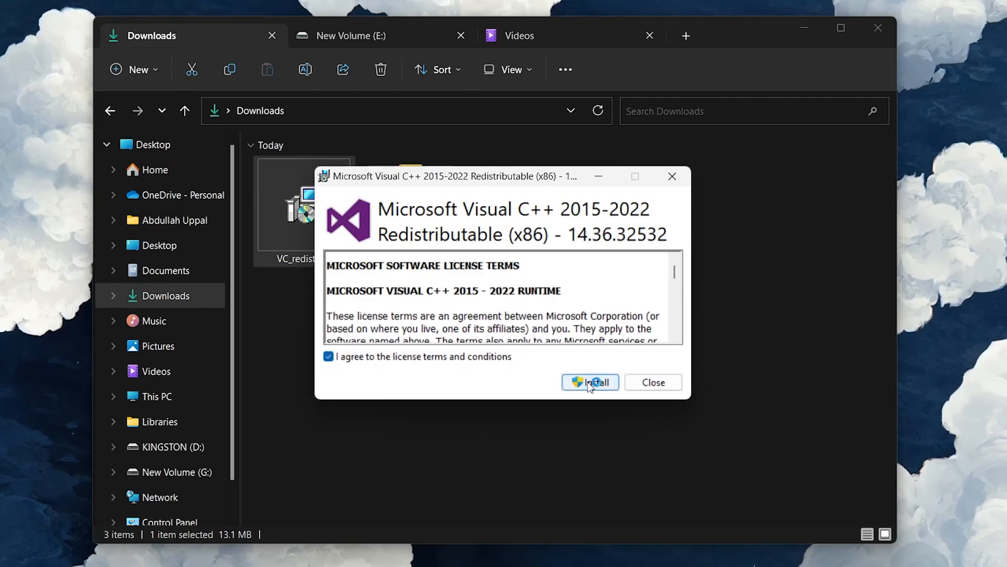
pyautogui.moveTo(673, 176)
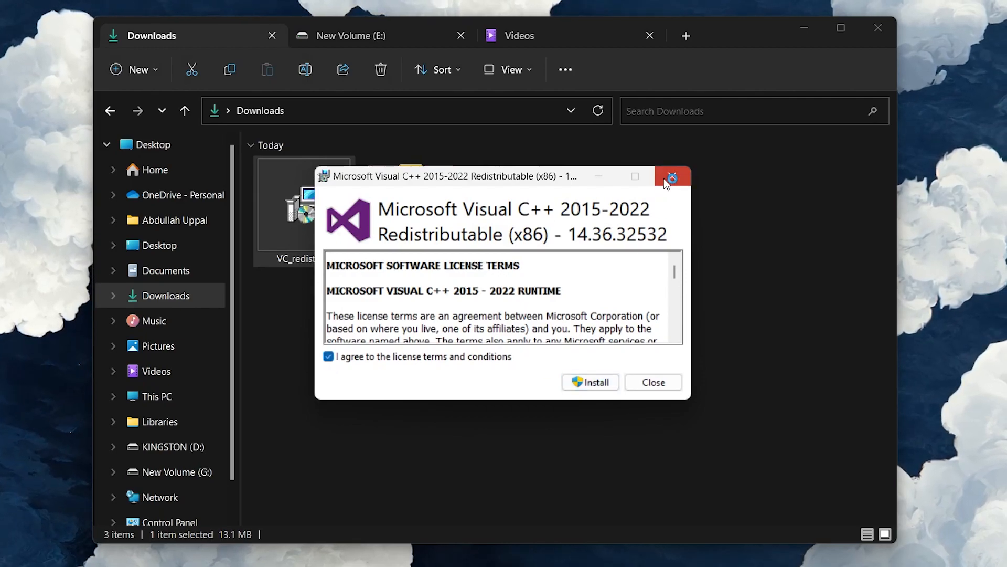
pyautogui.click(671, 176)
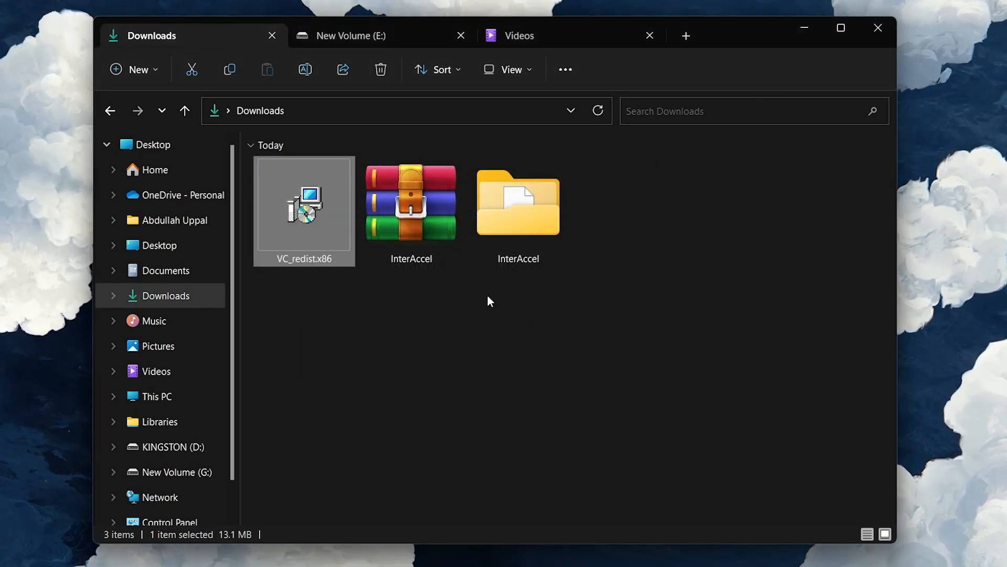
pyautogui.click(485, 299)
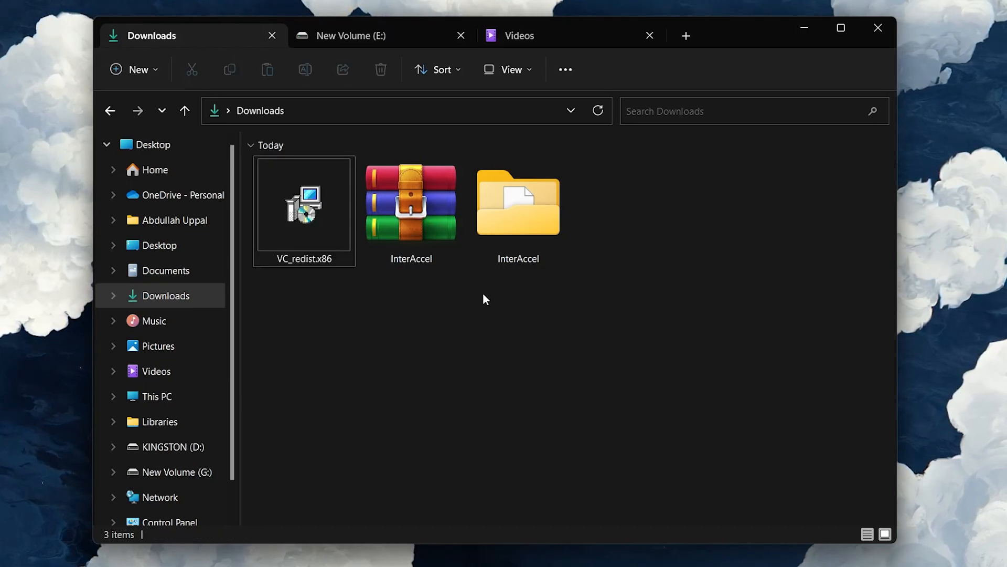
pyautogui.moveTo(504, 277)
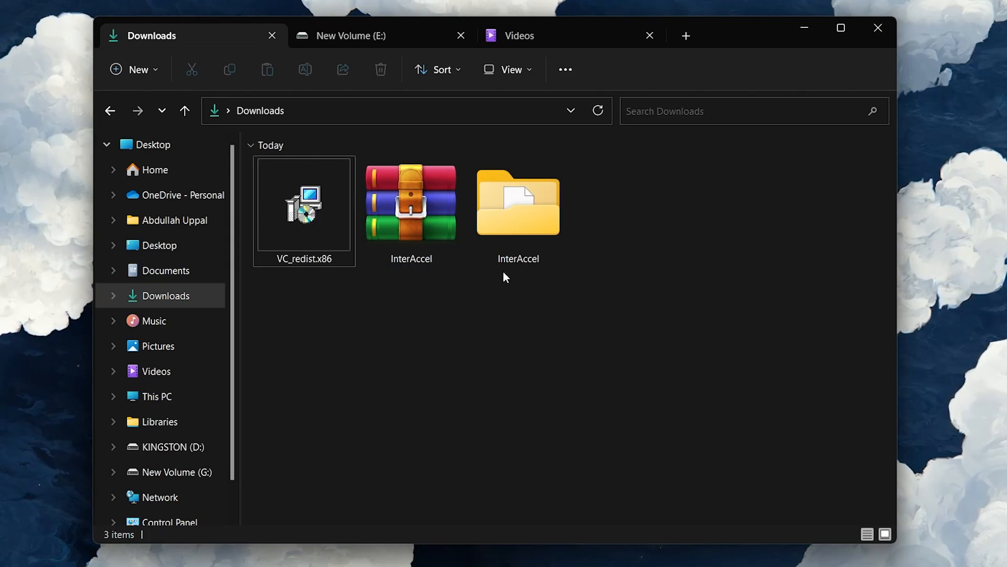
# Step: Navigate InterAccel > '2. application (64 bit)' and select the interGUI application
pyautogui.click(517, 202)
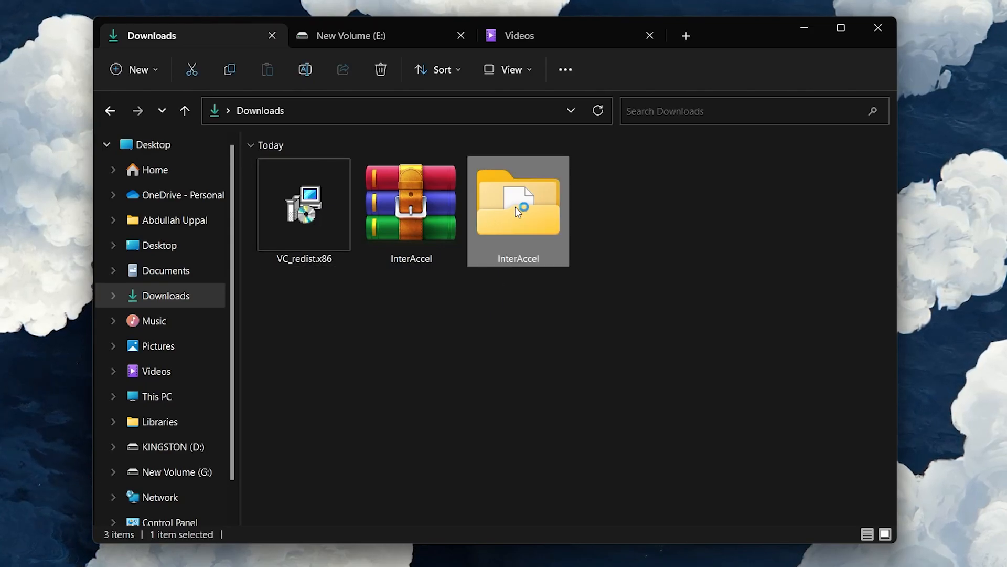
pyautogui.doubleClick(517, 203)
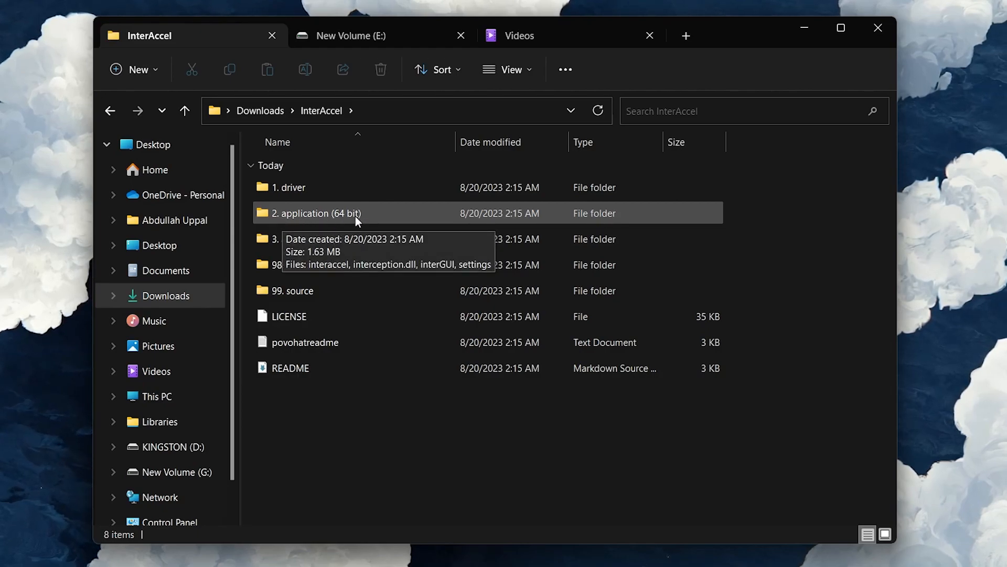
pyautogui.moveTo(291, 254)
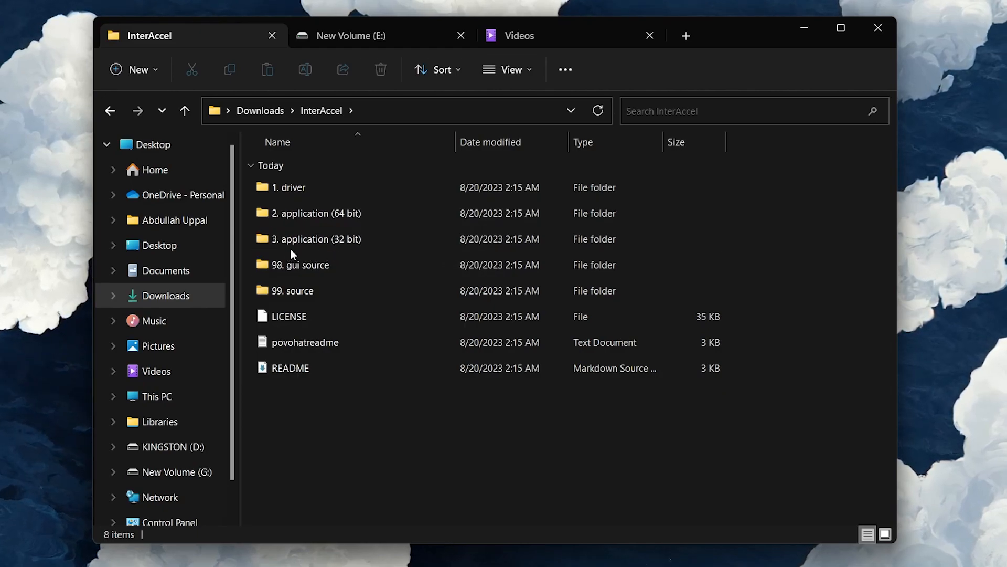
pyautogui.click(317, 213)
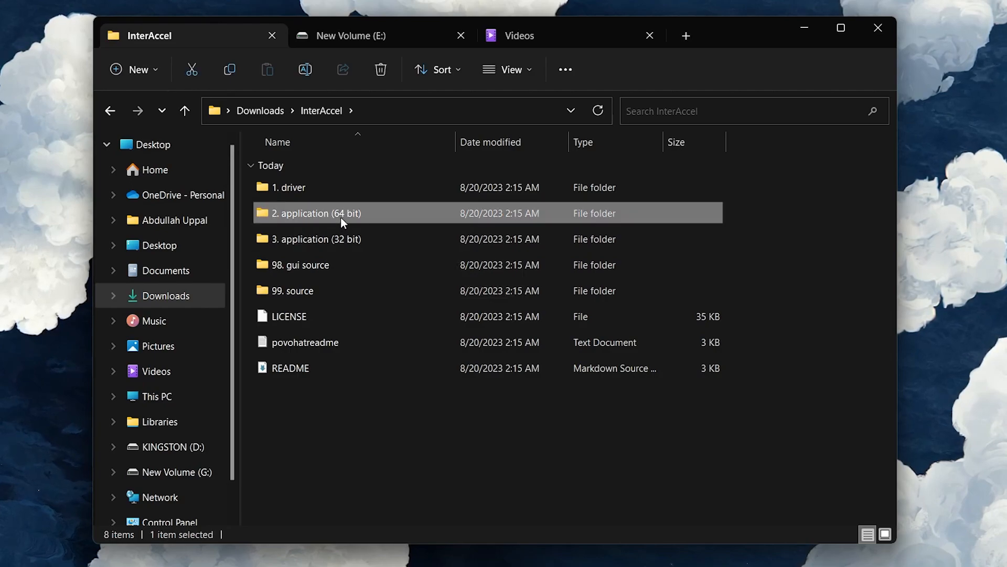
pyautogui.doubleClick(316, 213)
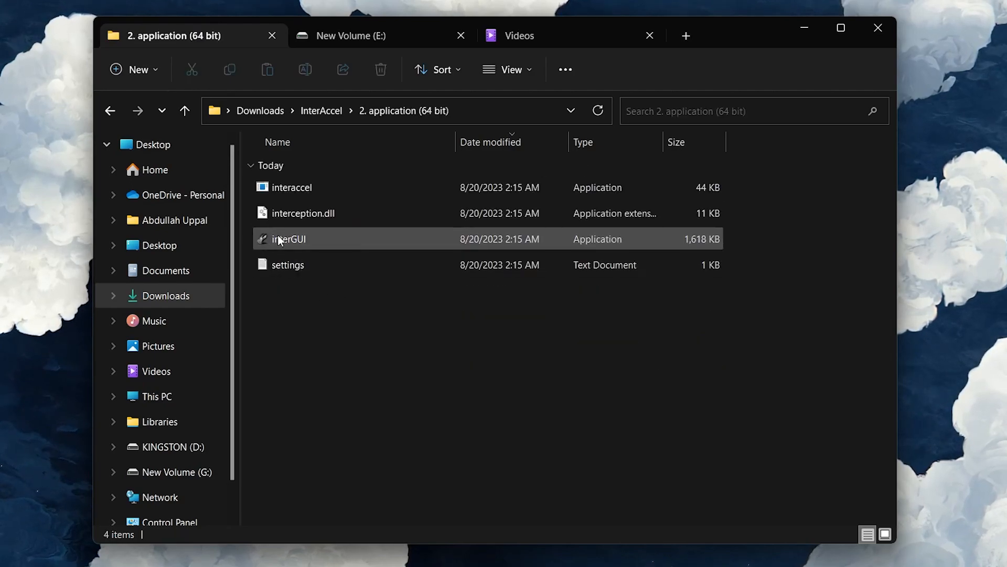
pyautogui.click(288, 238)
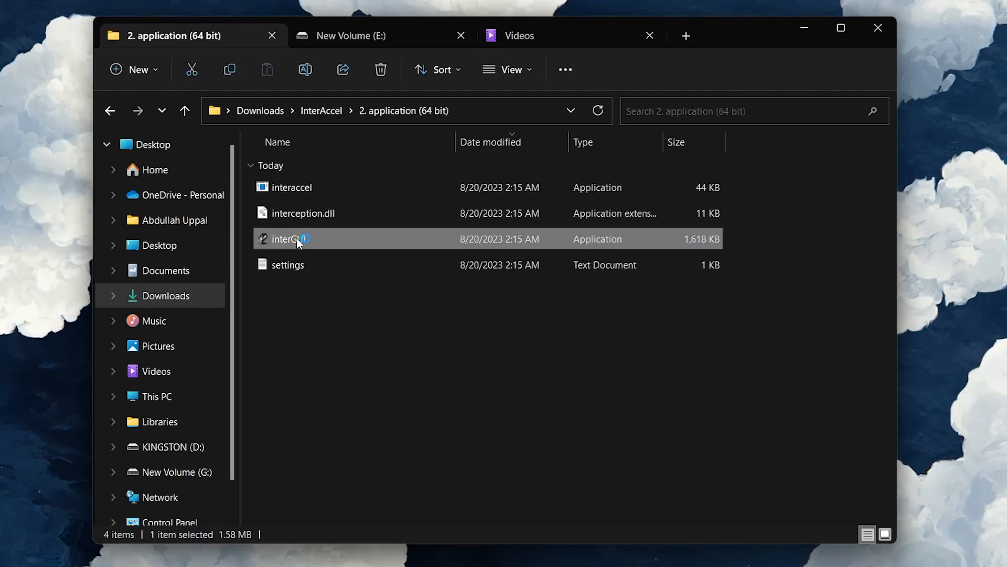
pyautogui.doubleClick(290, 238)
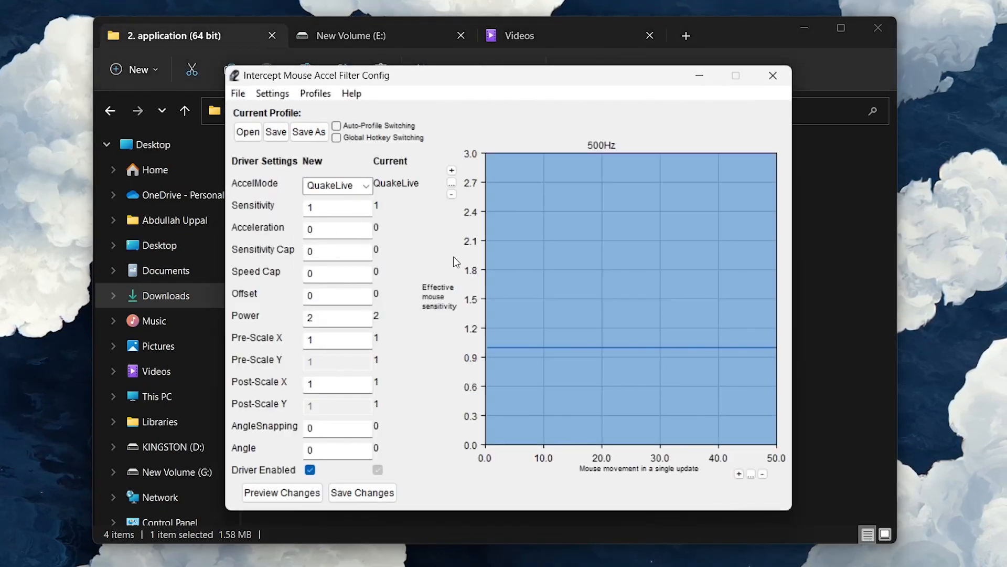
pyautogui.moveTo(253, 442)
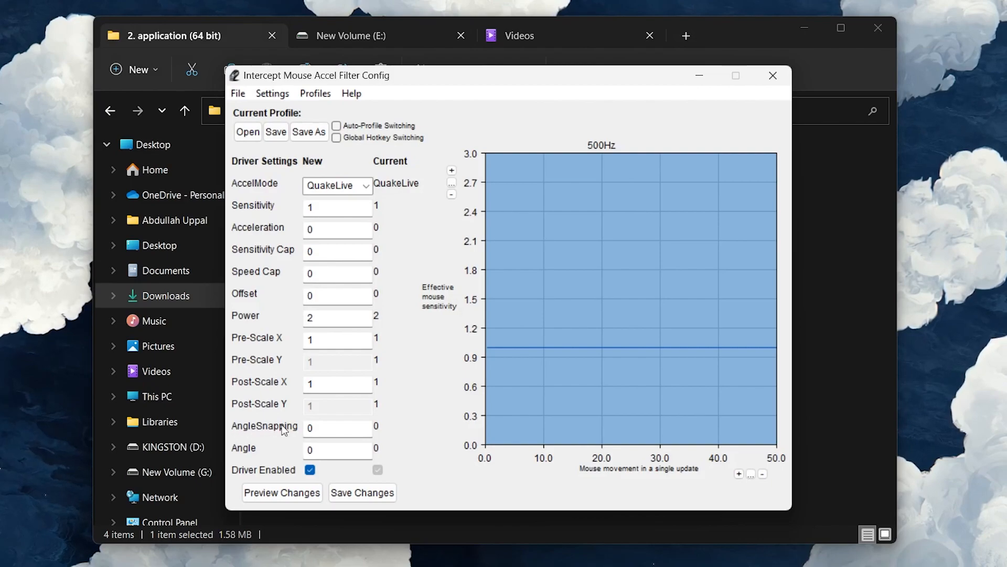
pyautogui.moveTo(269, 511)
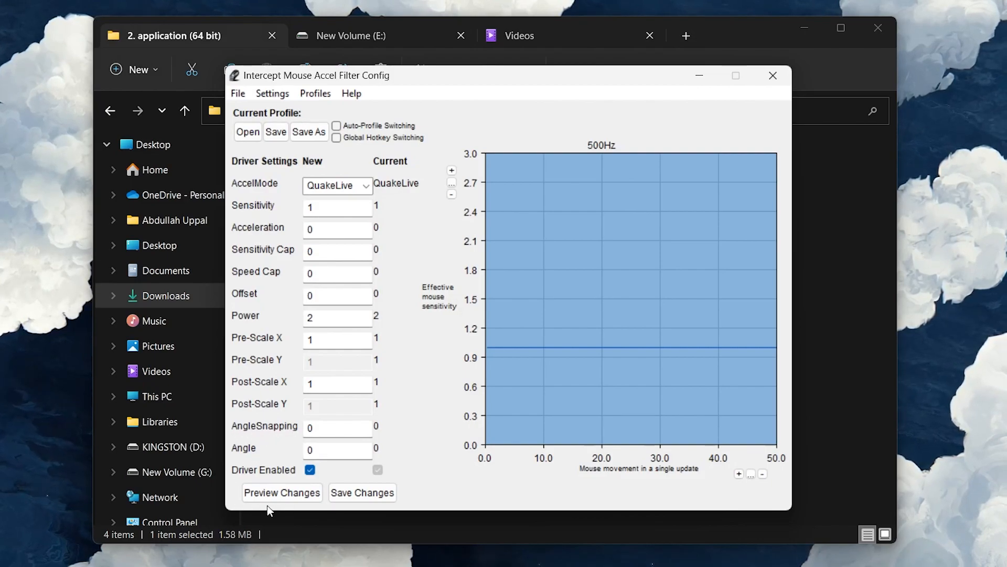
pyautogui.moveTo(598, 241)
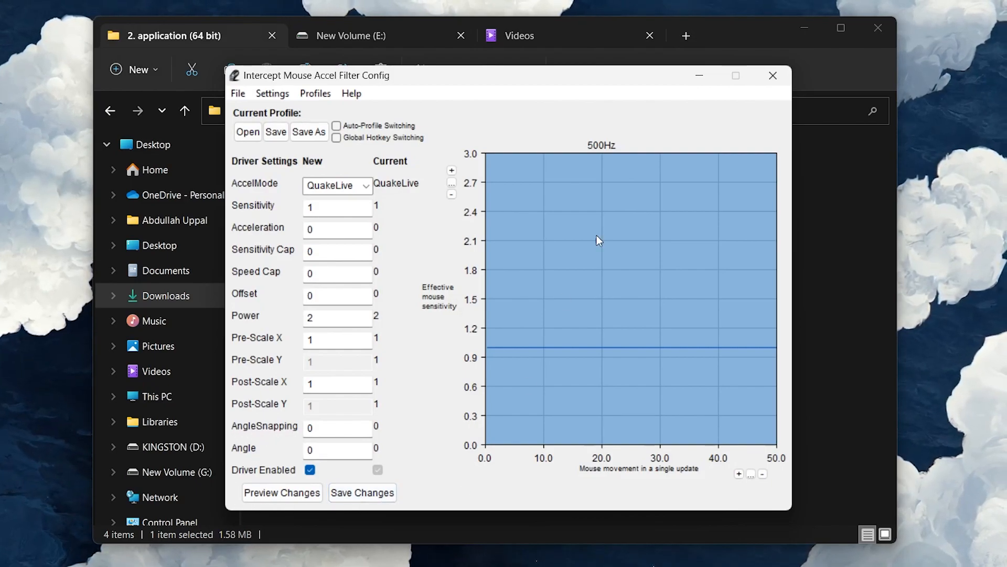
pyautogui.click(773, 76)
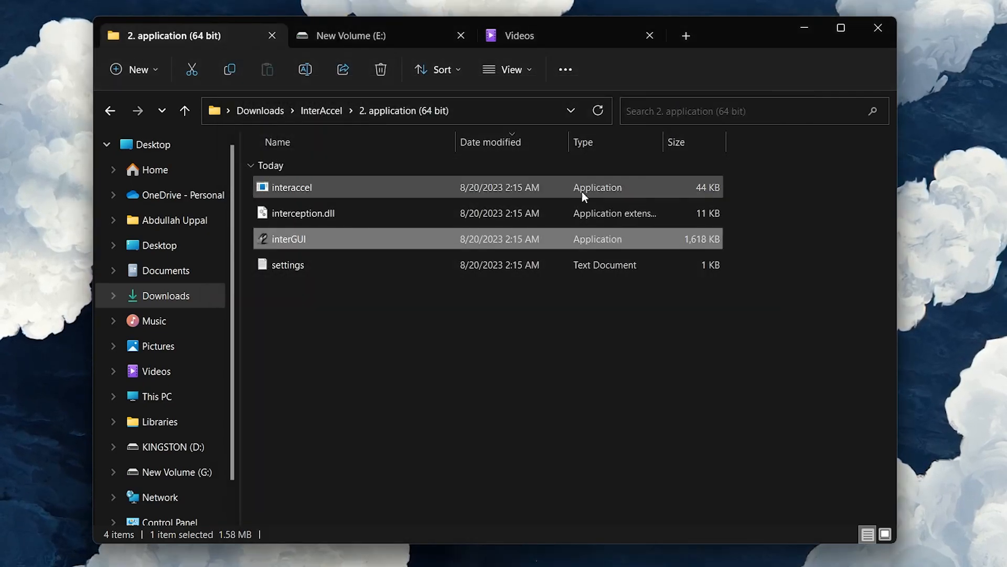